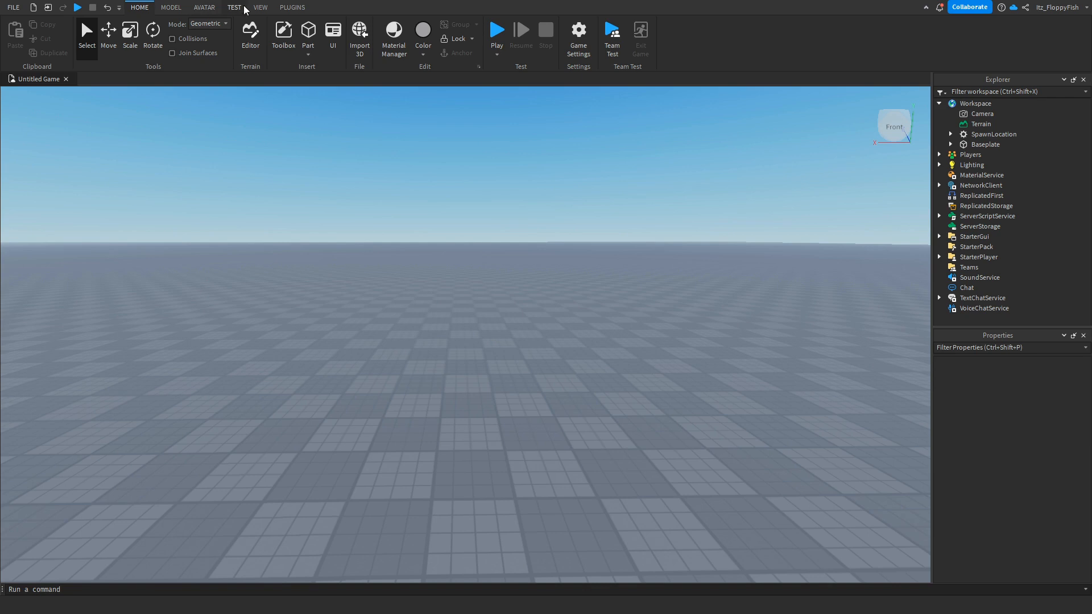
# Show the Insert Object list for ServerScriptService from the Explorer.
pyautogui.click(259, 6)
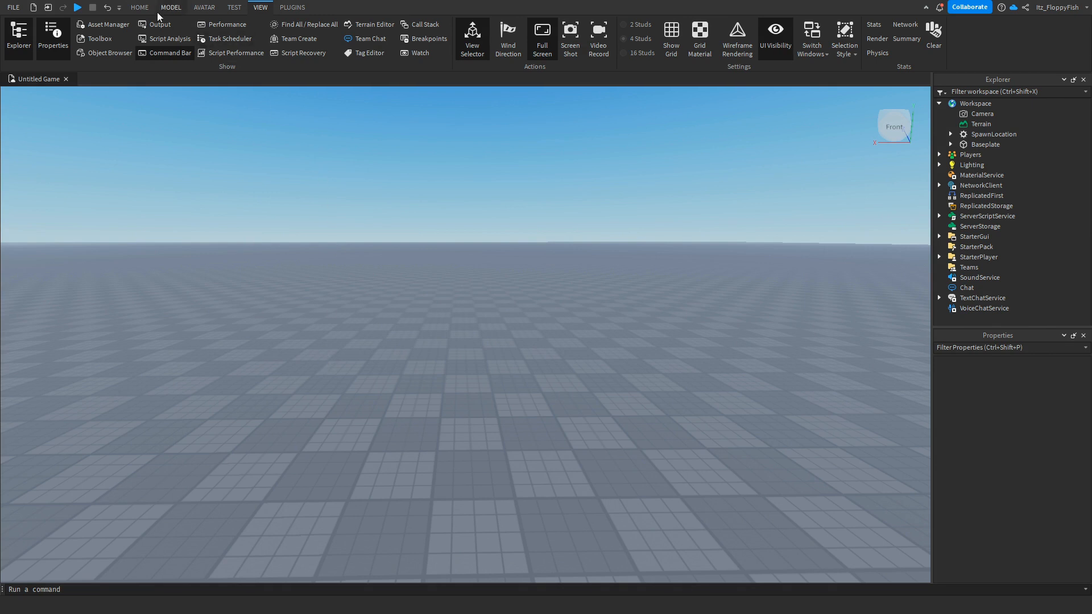
pyautogui.click(138, 7)
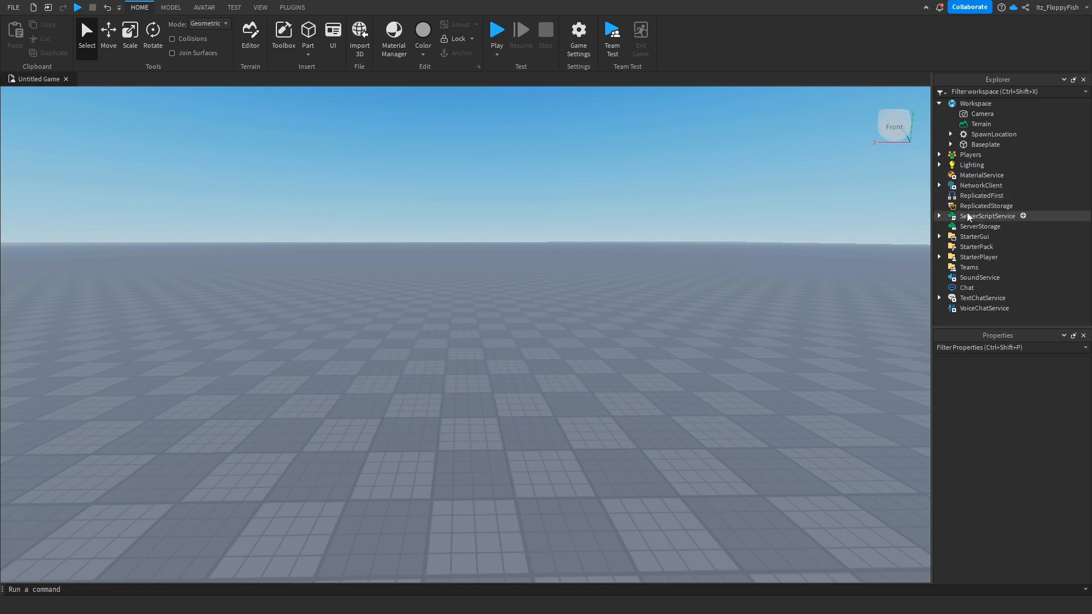
pyautogui.moveTo(1026, 222)
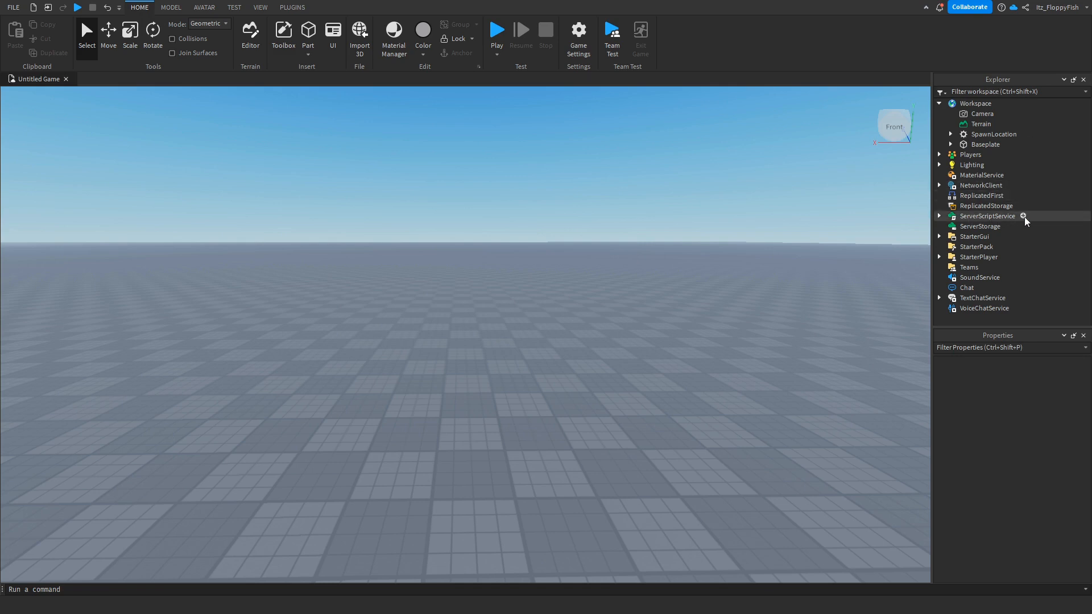
pyautogui.click(1024, 216)
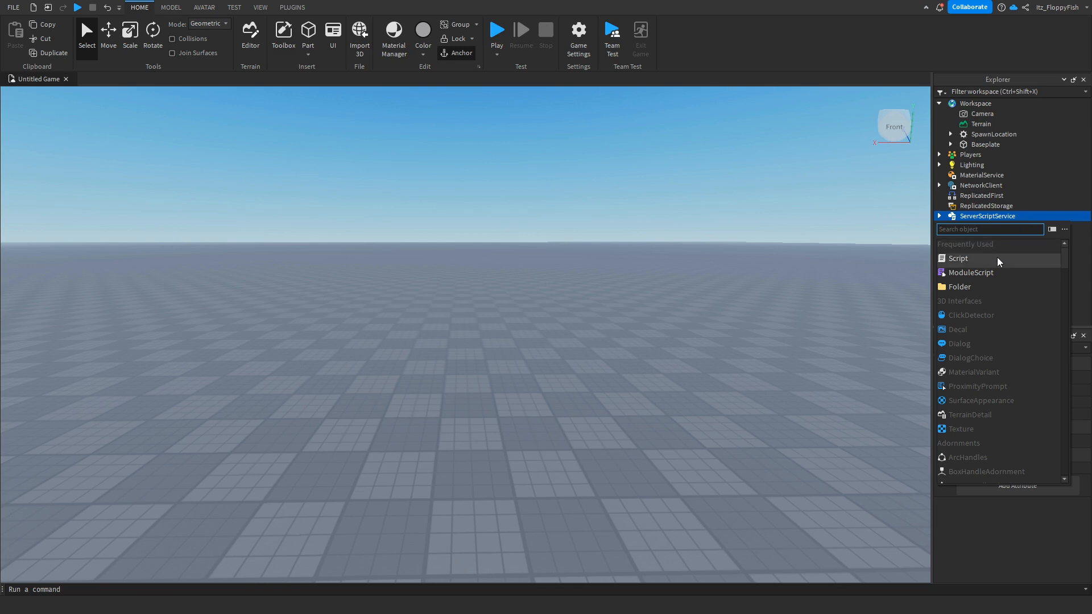
# Insert a Script with the timed badge-award code and return to the Untitled Game scene.
pyautogui.click(958, 258)
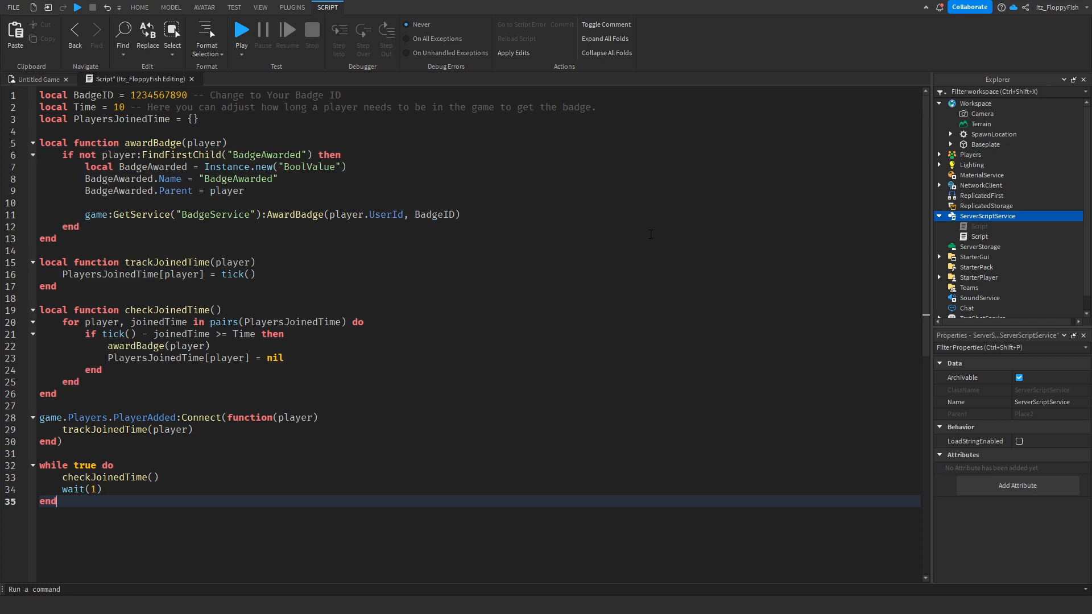
pyautogui.moveTo(249, 560)
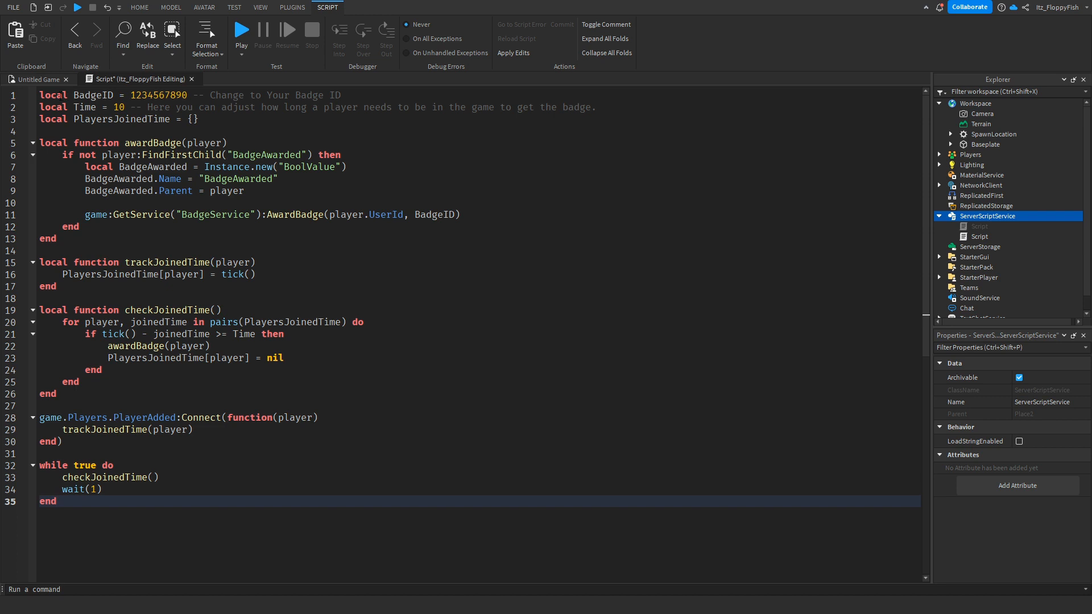
pyautogui.doubleClick(157, 96)
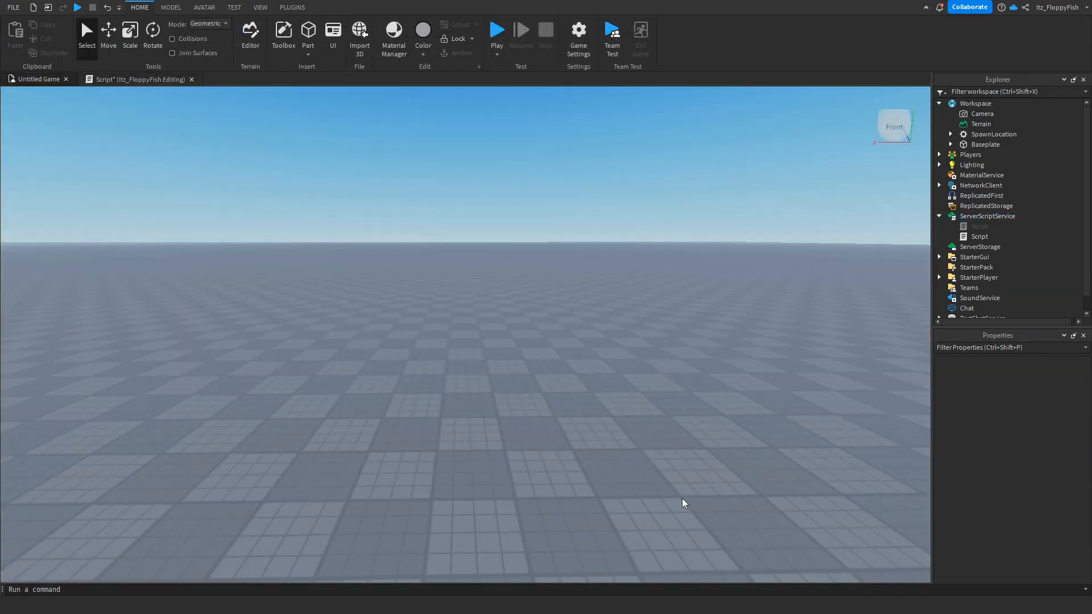
# Show the Monetization page of Game Settings with its empty Badges list.
pyautogui.click(578, 36)
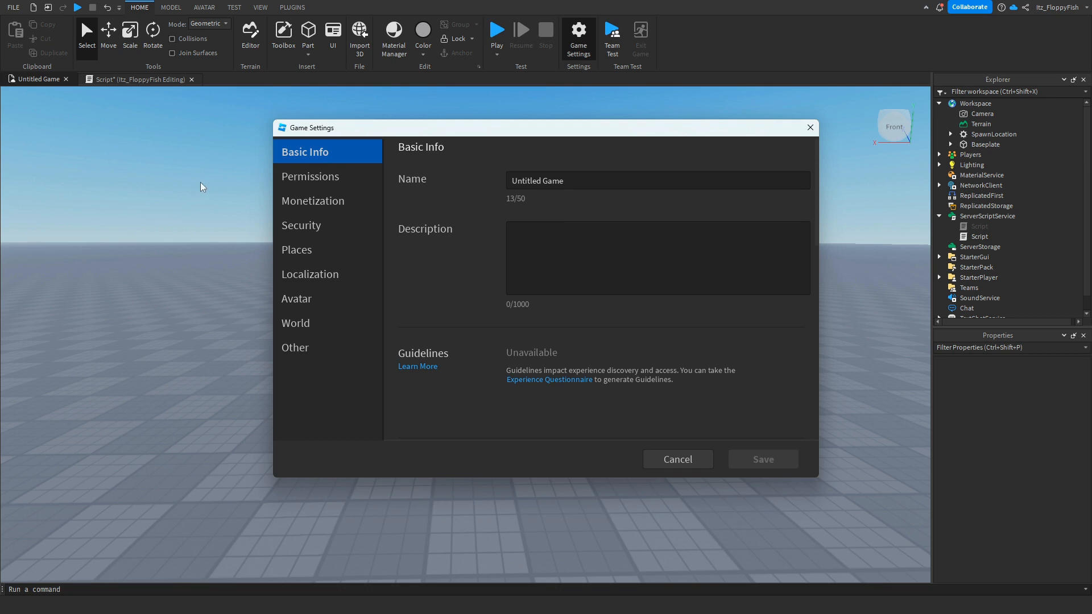
pyautogui.moveTo(833, 397)
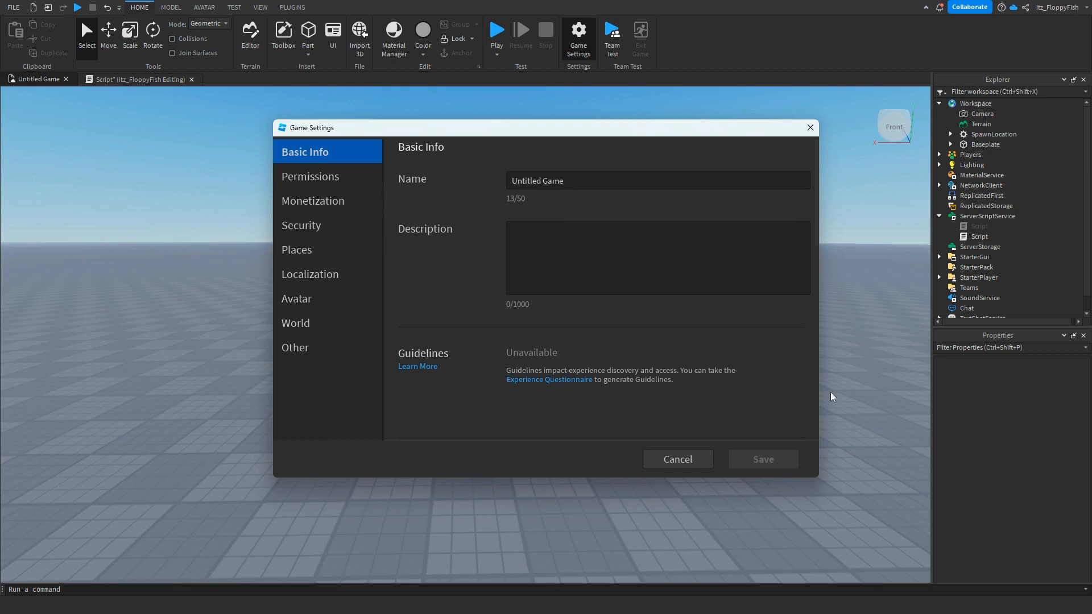
pyautogui.moveTo(487, 490)
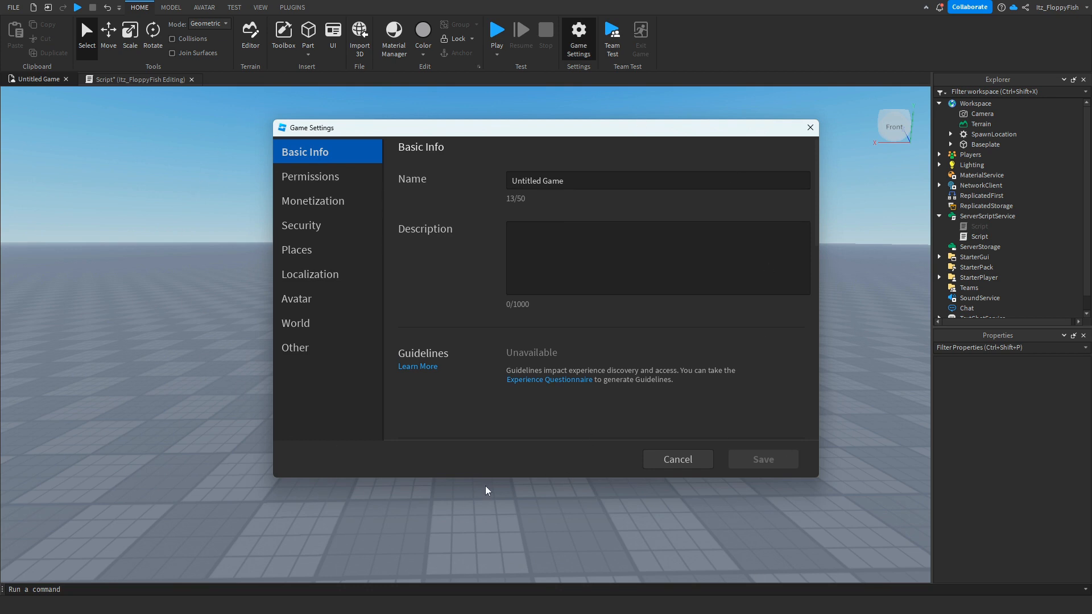
pyautogui.moveTo(591, 327)
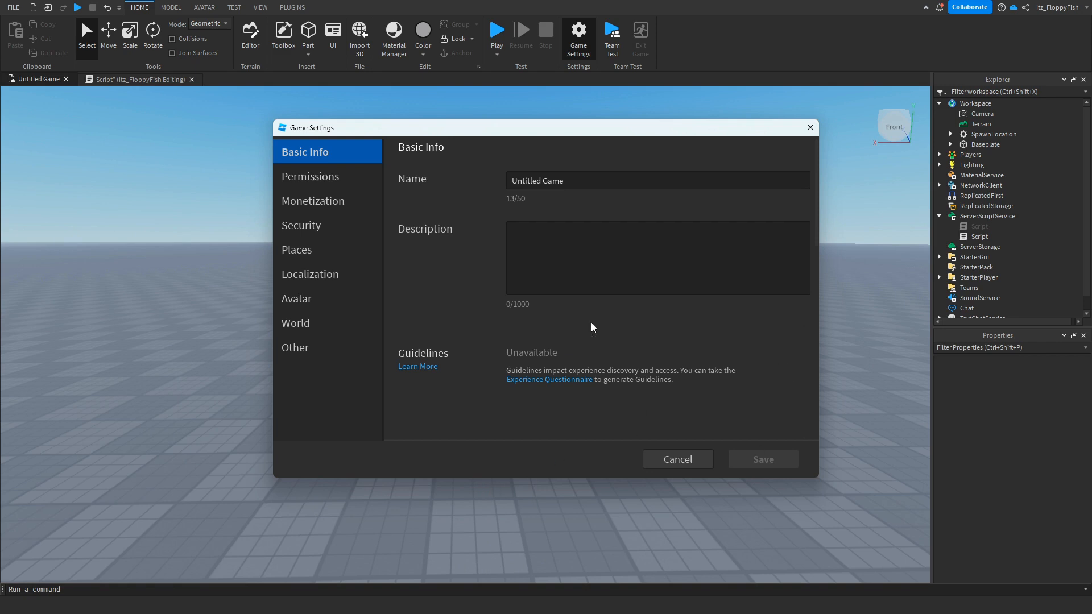
pyautogui.moveTo(797, 343)
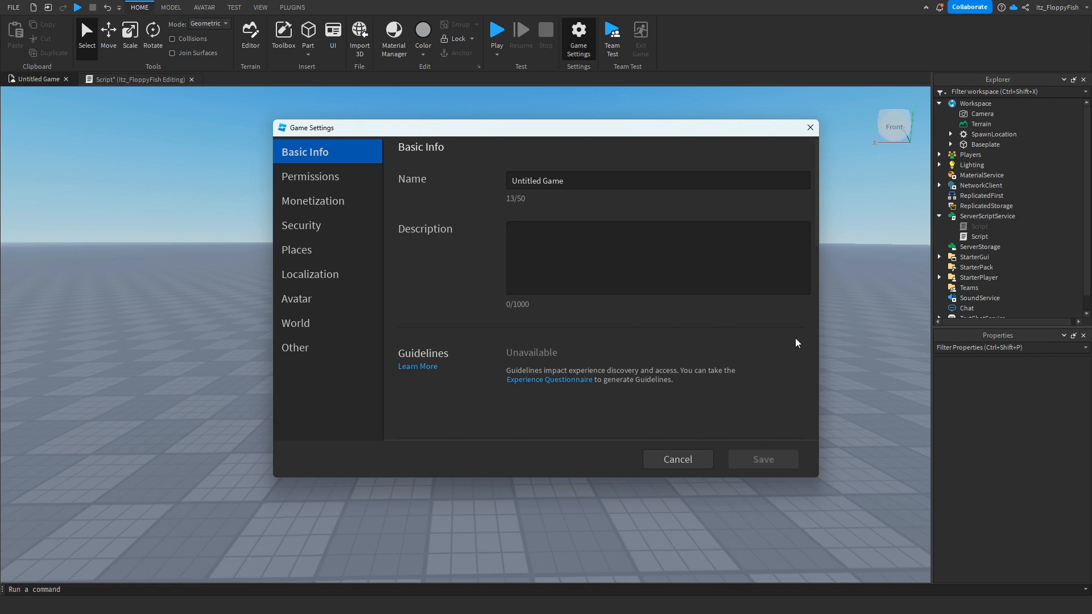
pyautogui.moveTo(469, 478)
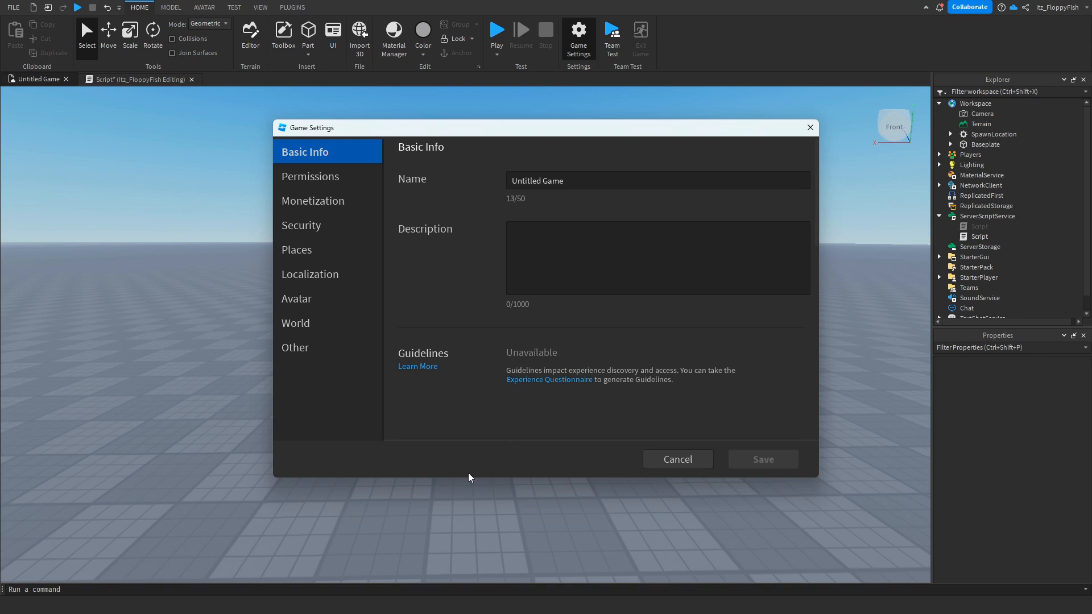
pyautogui.moveTo(946, 412)
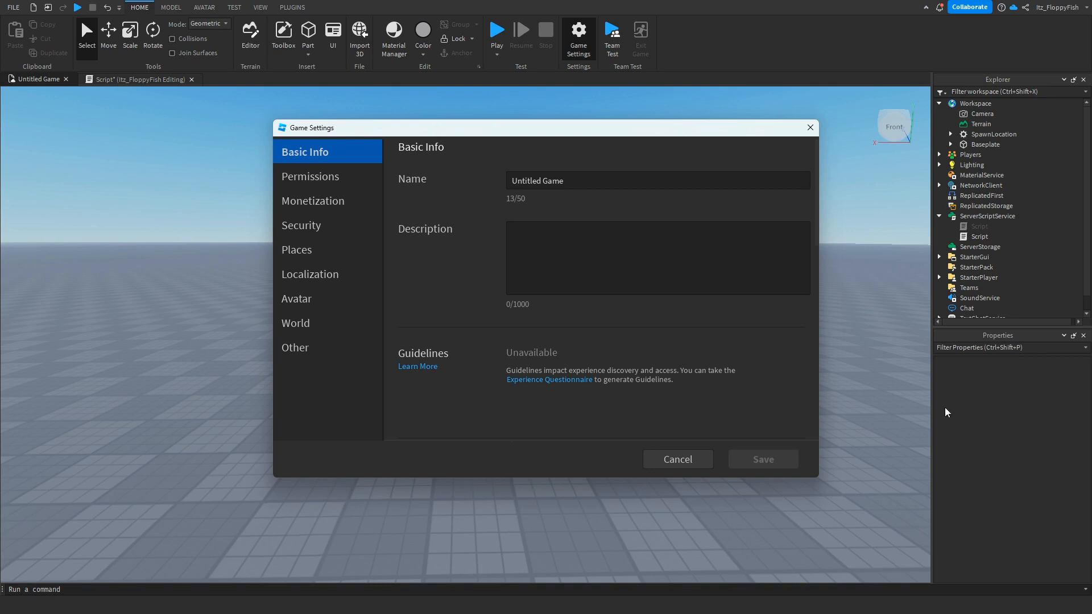
pyautogui.moveTo(619, 397)
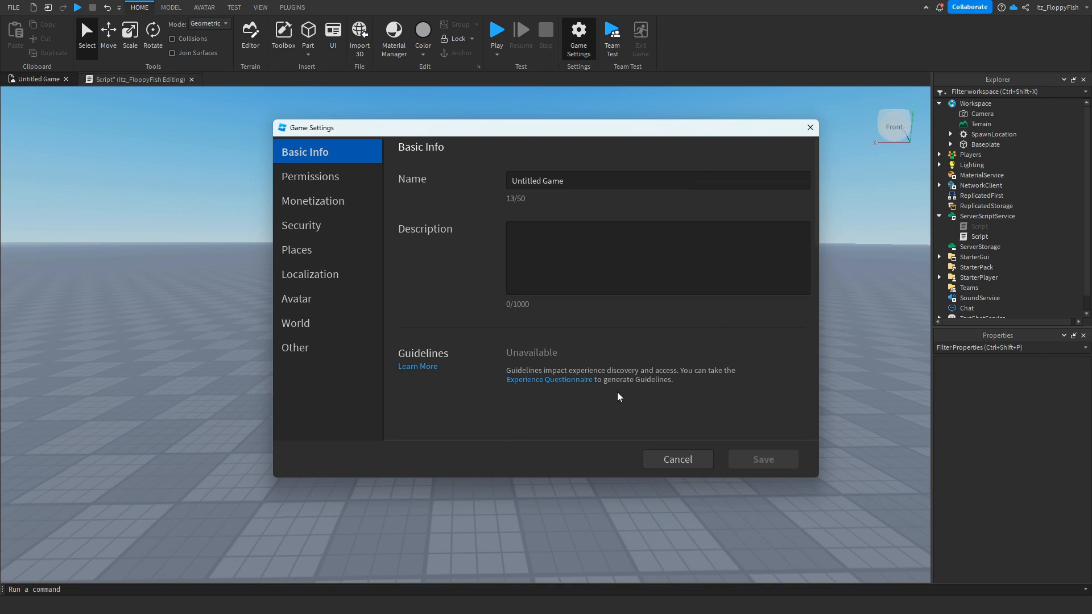
pyautogui.moveTo(574, 361)
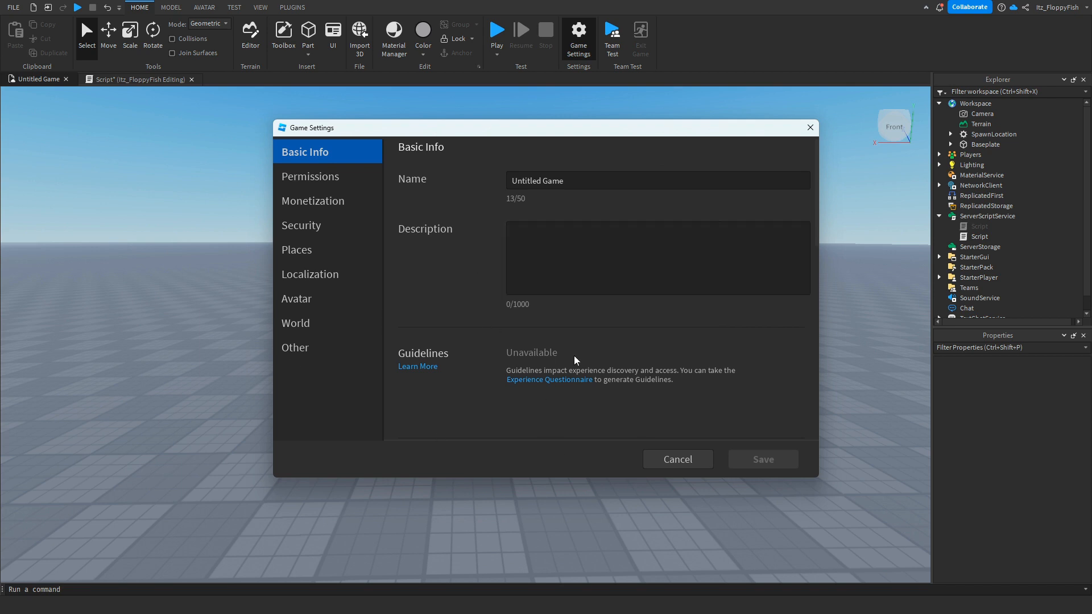
pyautogui.click(313, 200)
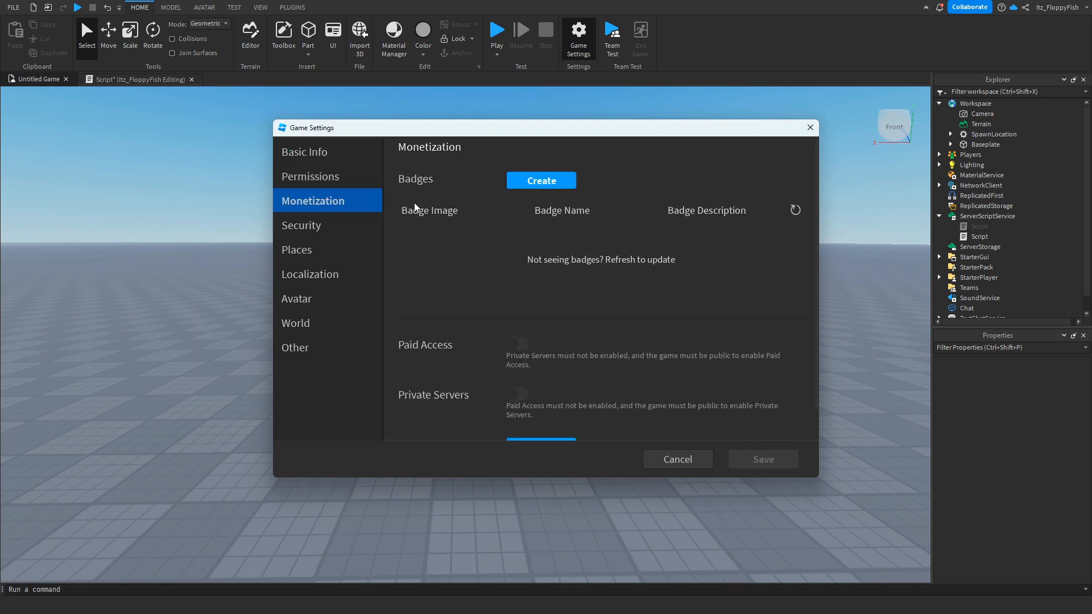
pyautogui.moveTo(431, 152)
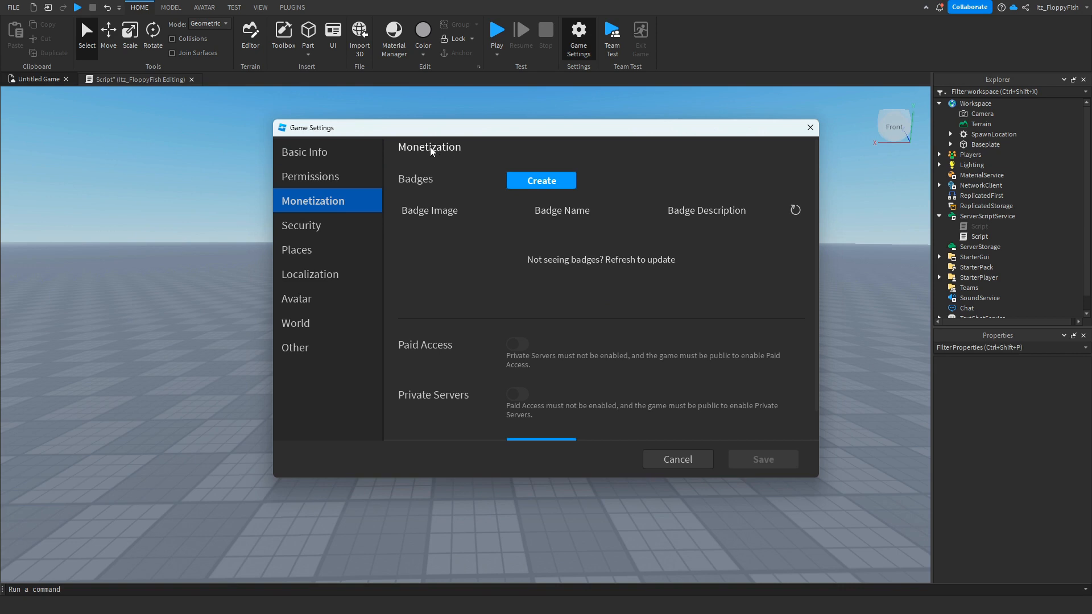
pyautogui.moveTo(433, 217)
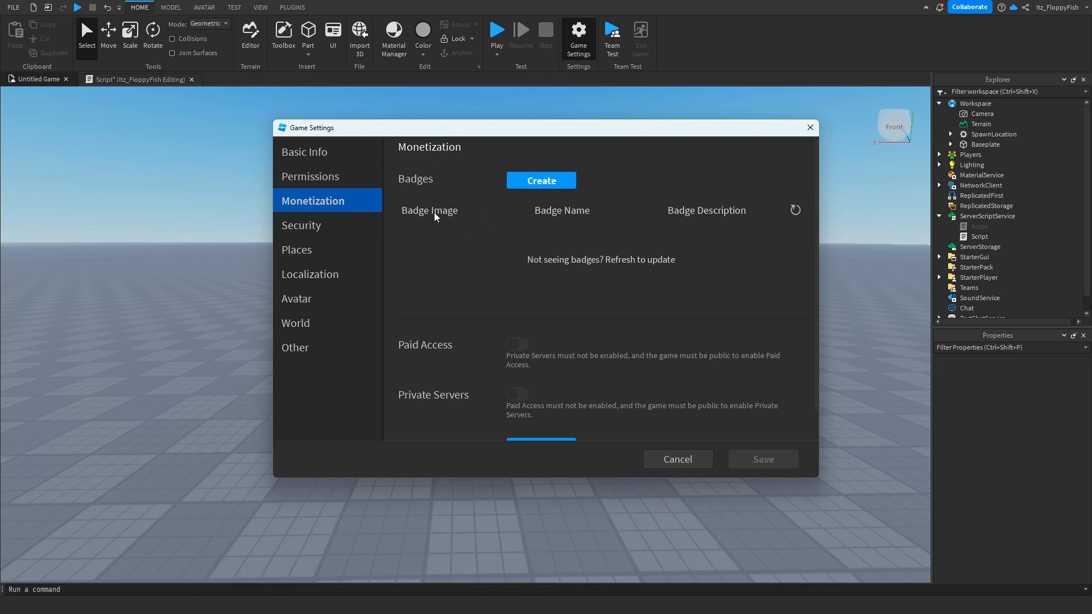
pyautogui.moveTo(698, 232)
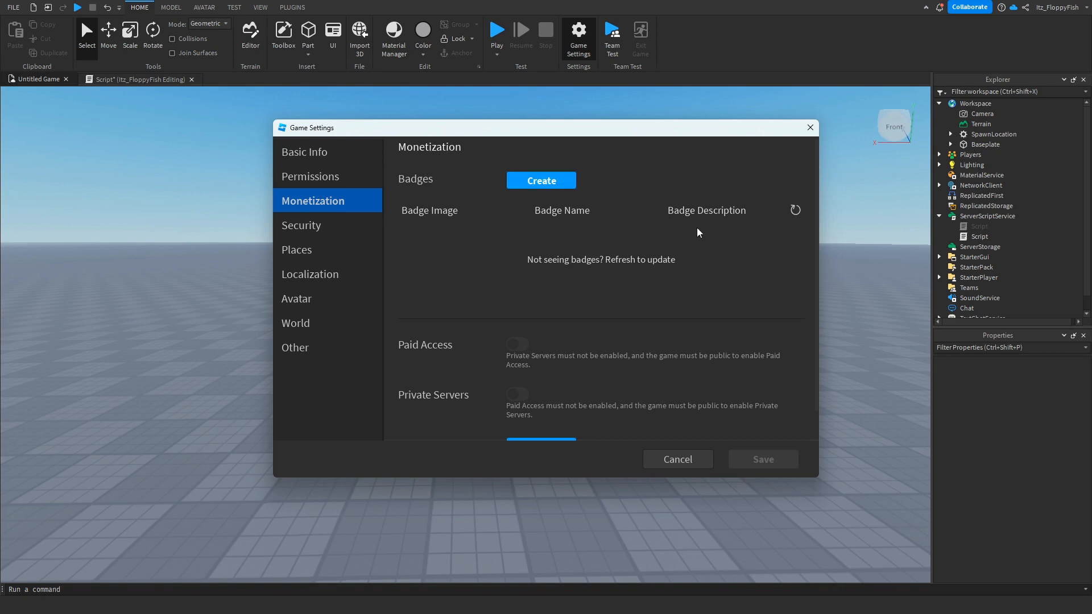
pyautogui.moveTo(529, 267)
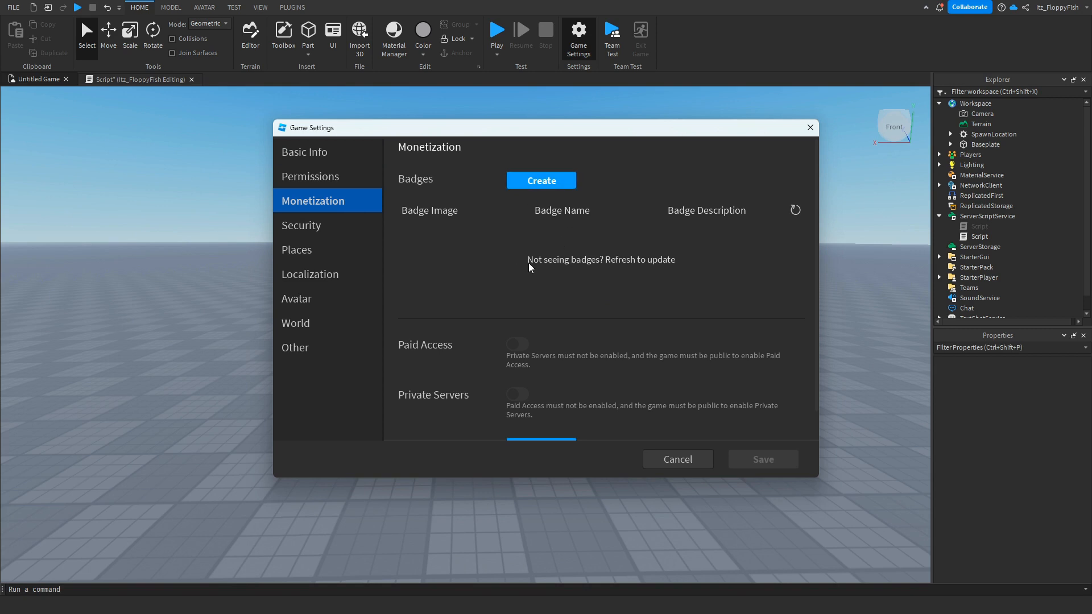
pyautogui.moveTo(634, 238)
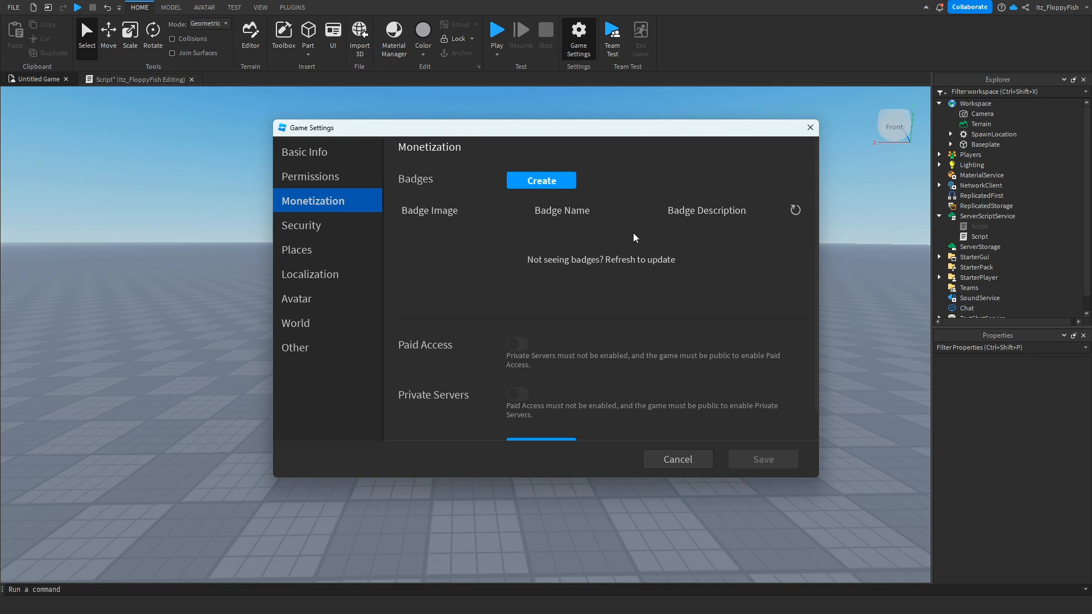
# Create Time Badge with the white dot image and description 'This is a time badge' for 0.
pyautogui.click(541, 180)
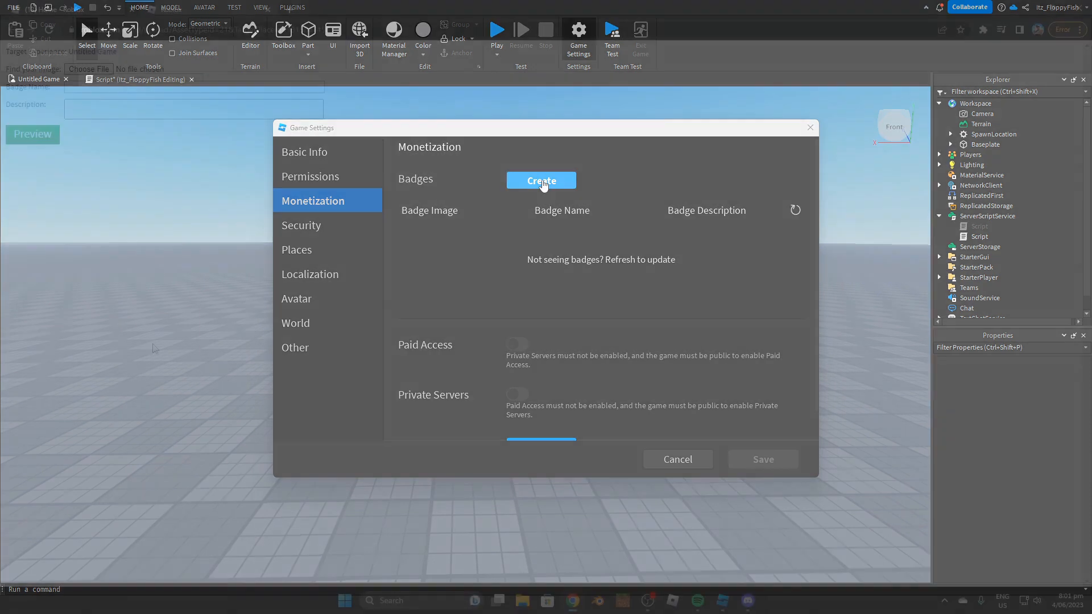
pyautogui.click(541, 181)
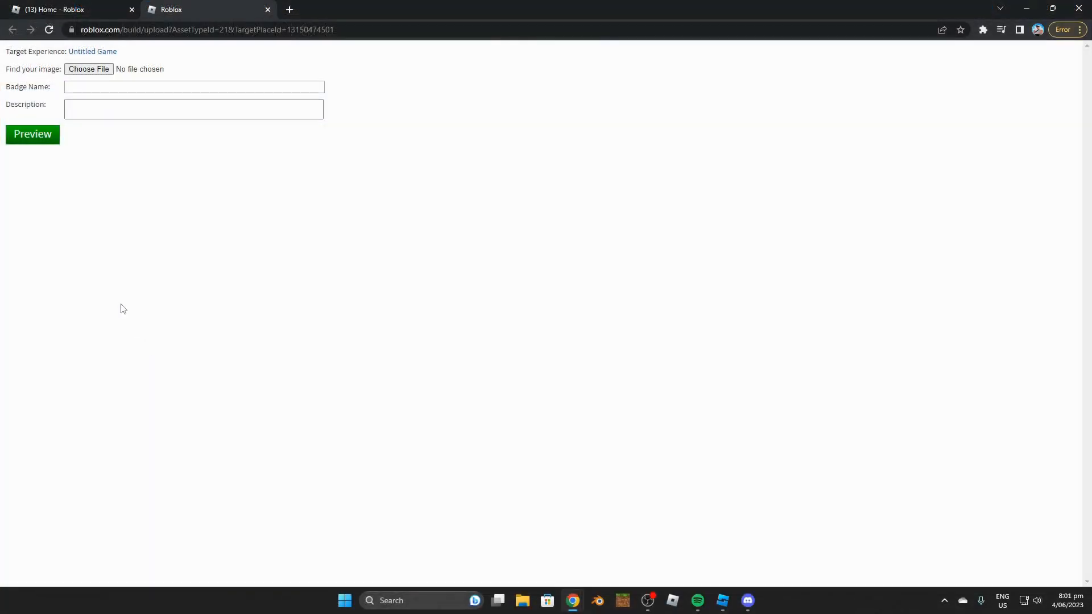
pyautogui.moveTo(187, 275)
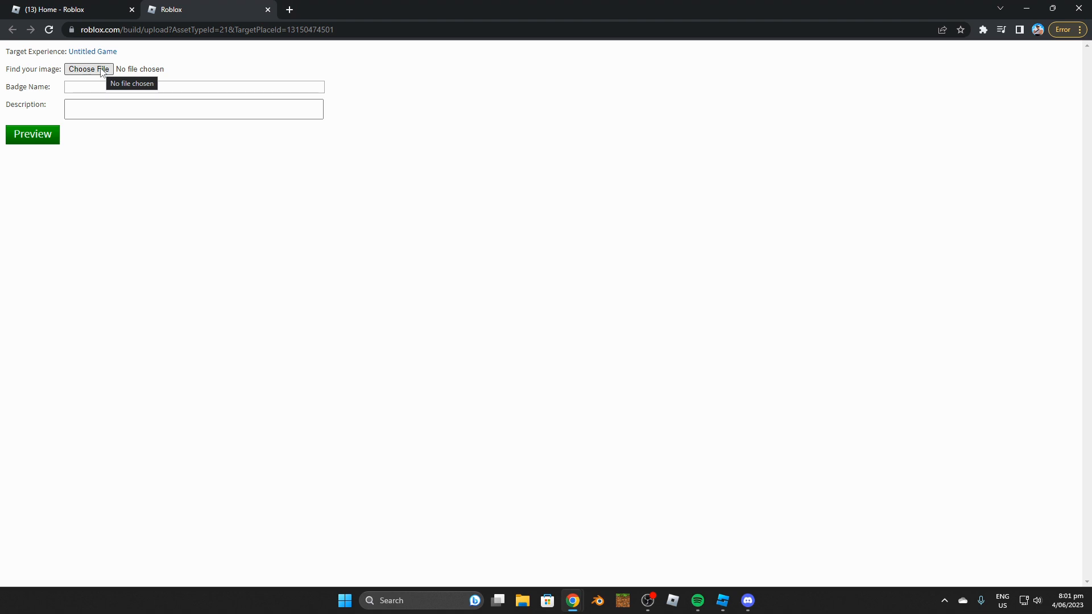
pyautogui.moveTo(114, 98)
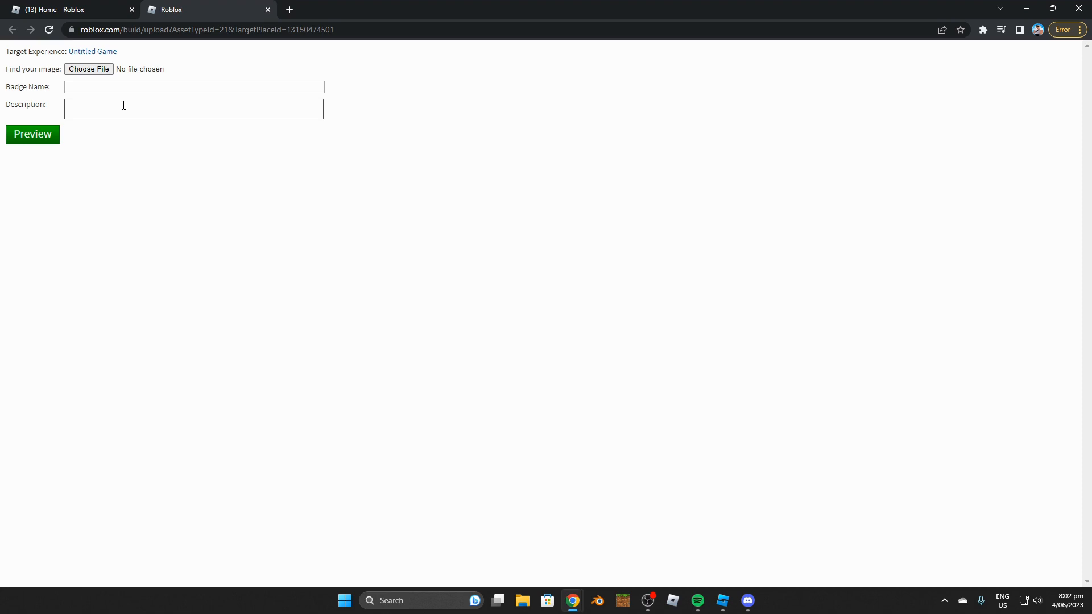
pyautogui.write('This is a time badge')
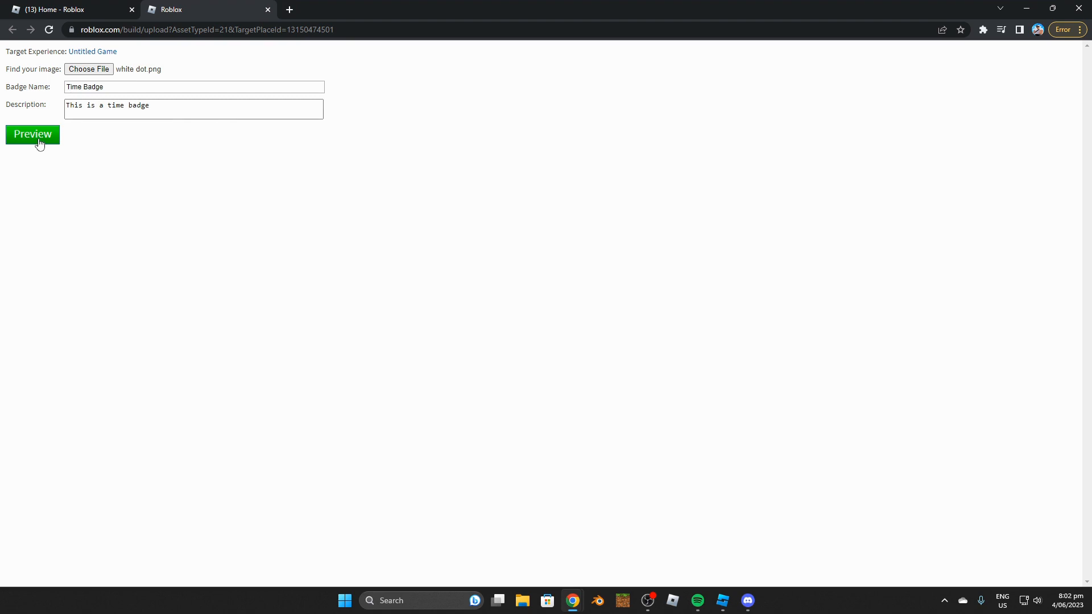
pyautogui.click(32, 134)
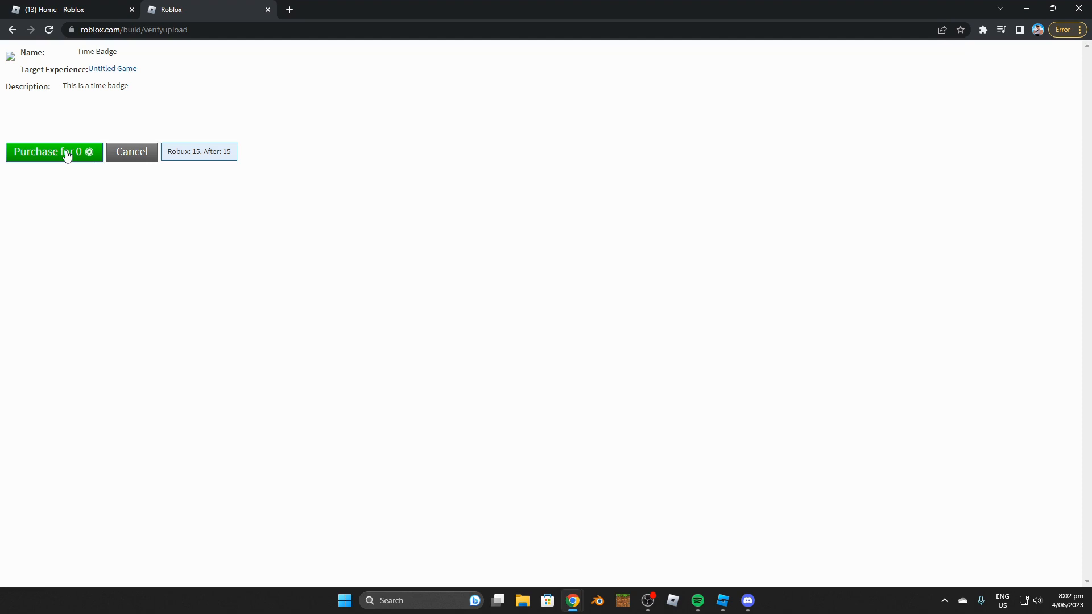
pyautogui.click(53, 151)
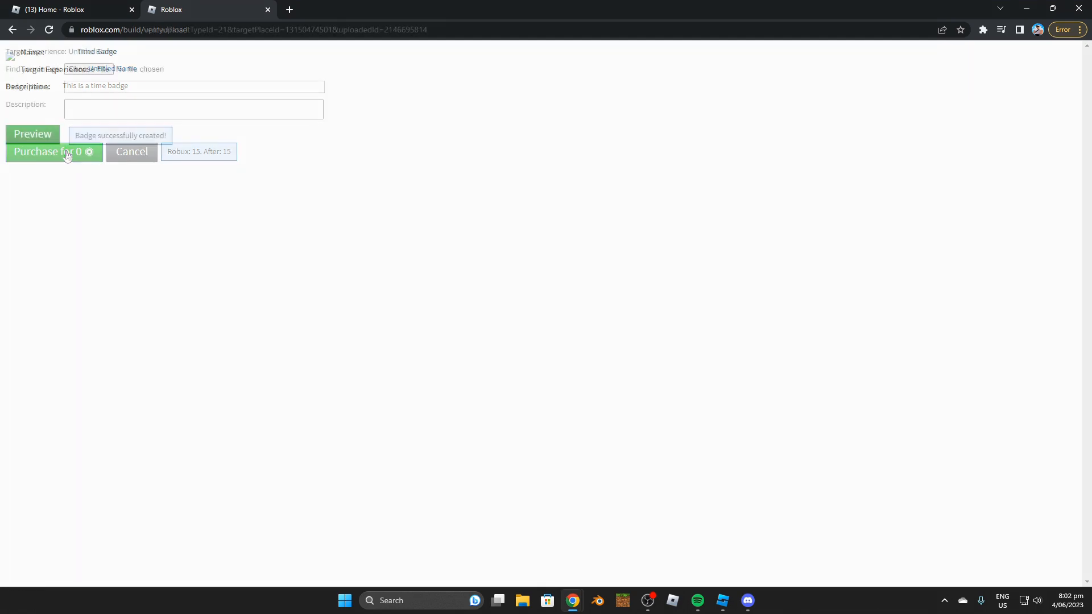
# Refresh the Badges list in Game Settings so Time Badge appears.
pyautogui.click(43, 151)
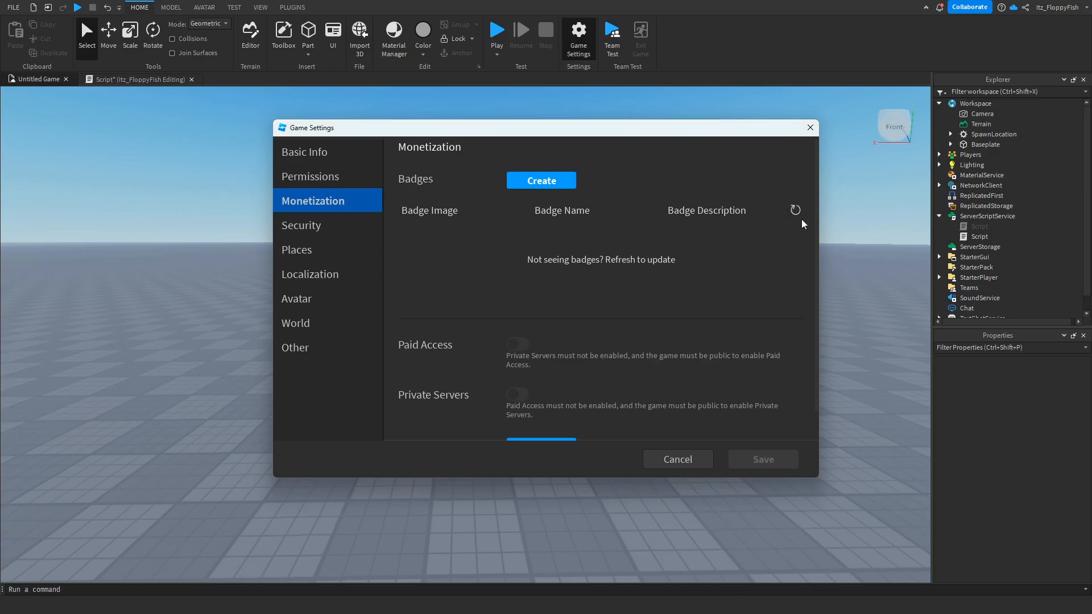
pyautogui.moveTo(707, 197)
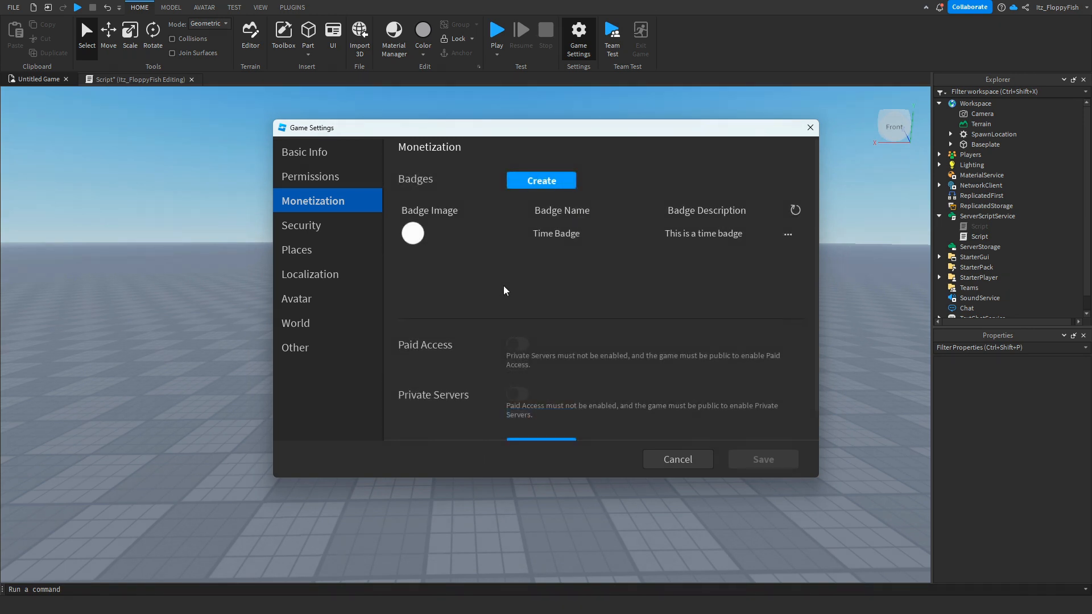
pyautogui.moveTo(476, 286)
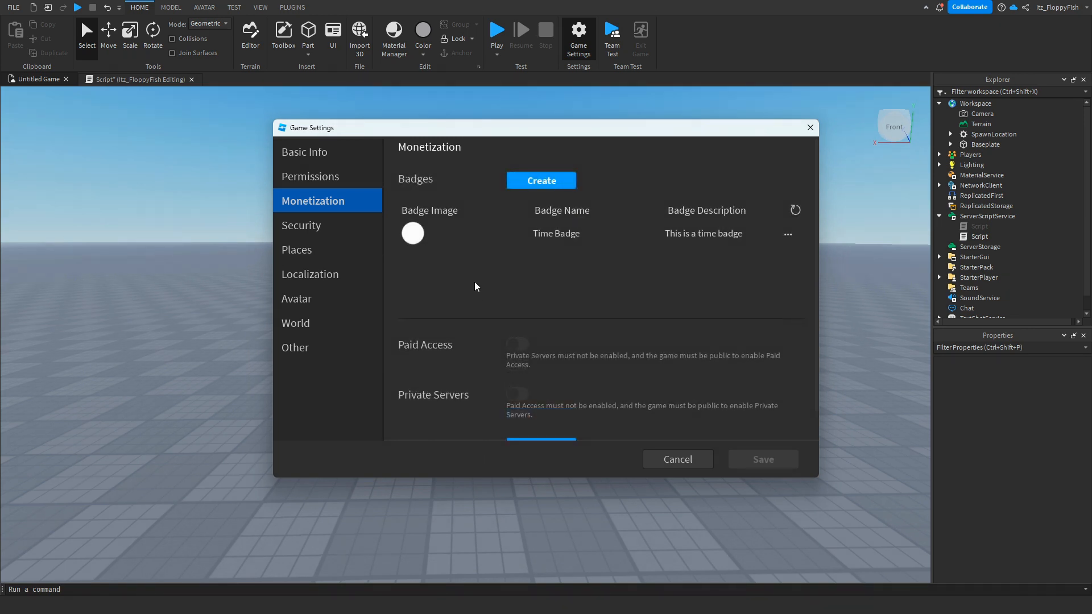
pyautogui.moveTo(689, 288)
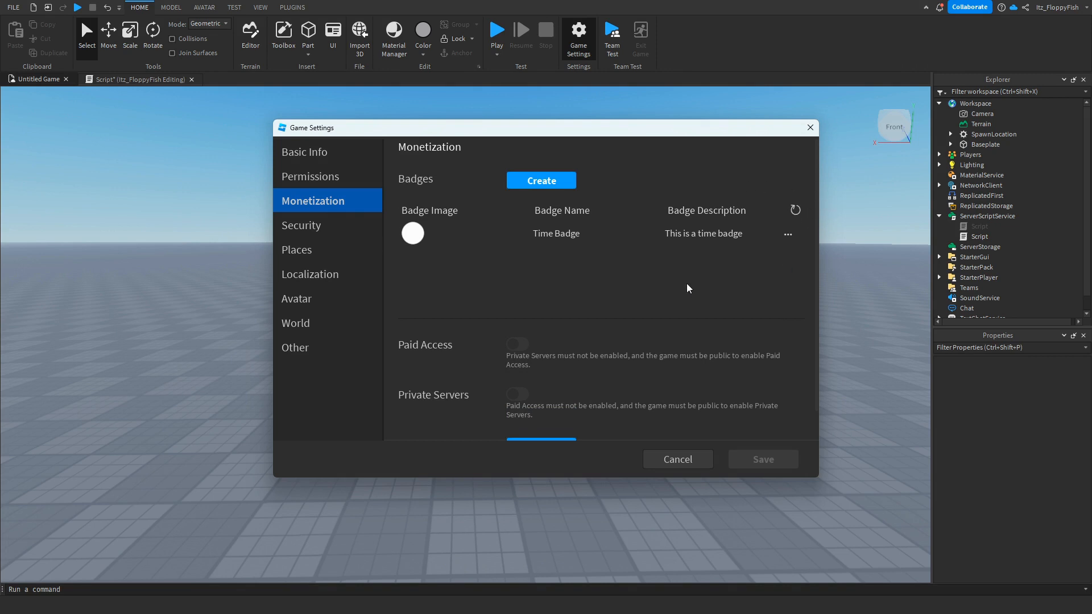
pyautogui.click(788, 234)
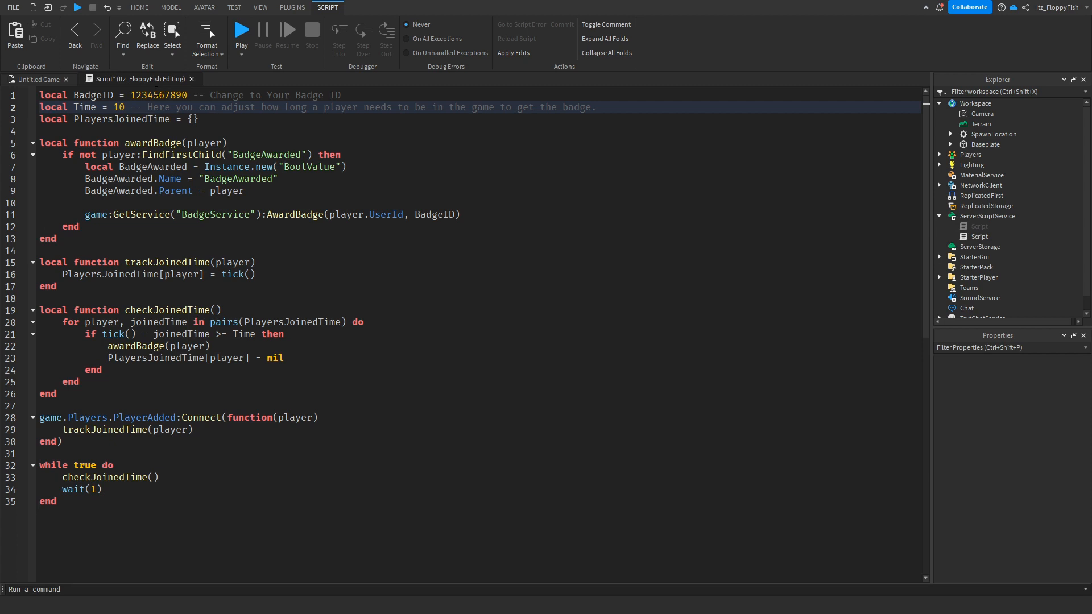
pyautogui.doubleClick(158, 96)
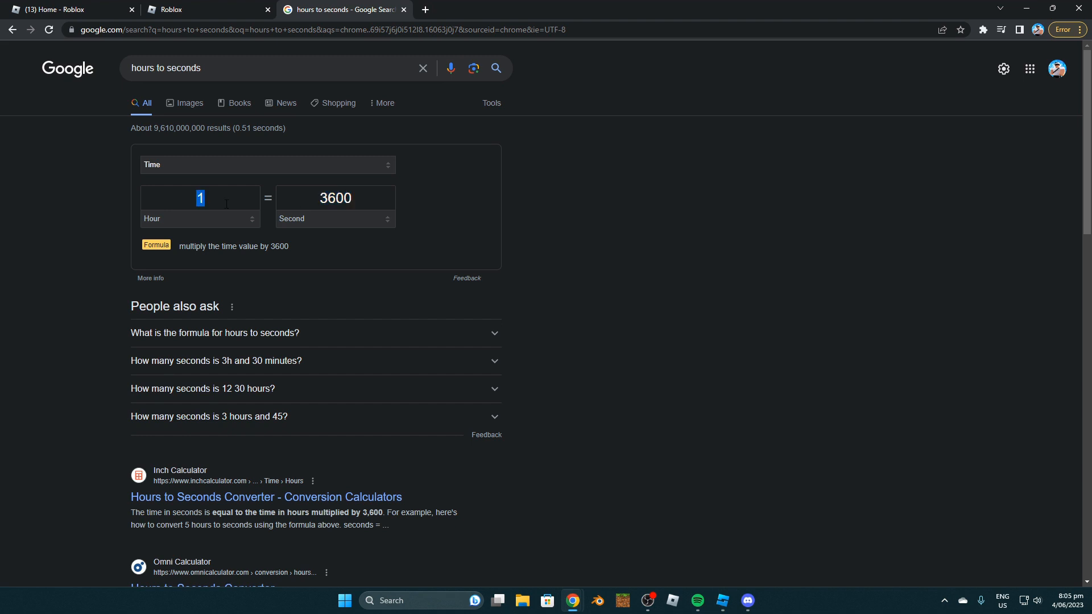
# Convert 2 hours (7200 s) and 10 hours (36000 s) to seconds in the Google converter.
pyautogui.press('backspace')
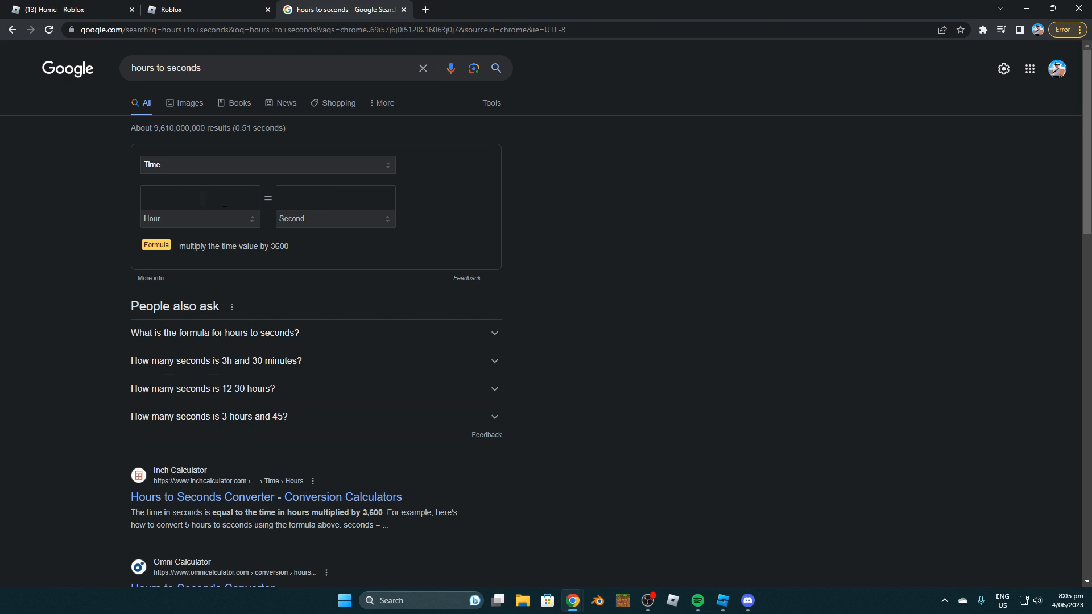
pyautogui.write('2')
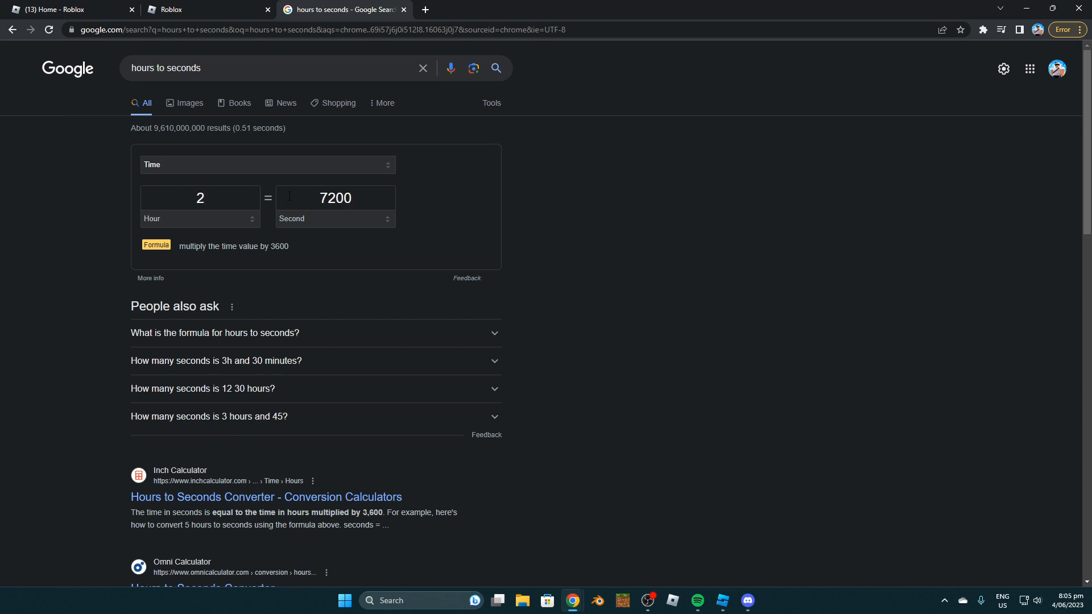
pyautogui.click(334, 197)
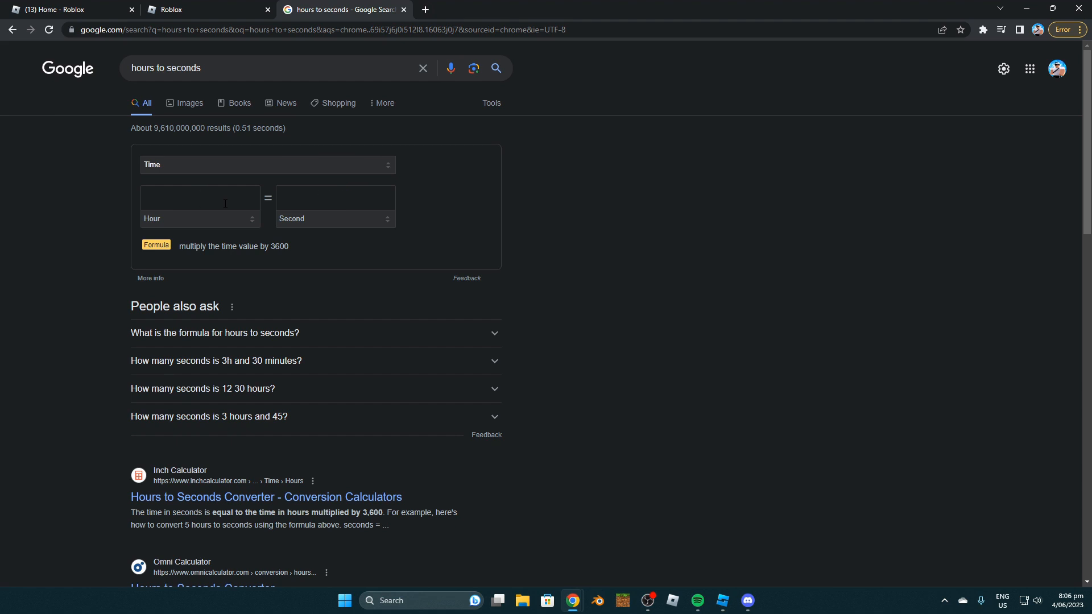
pyautogui.write('10')
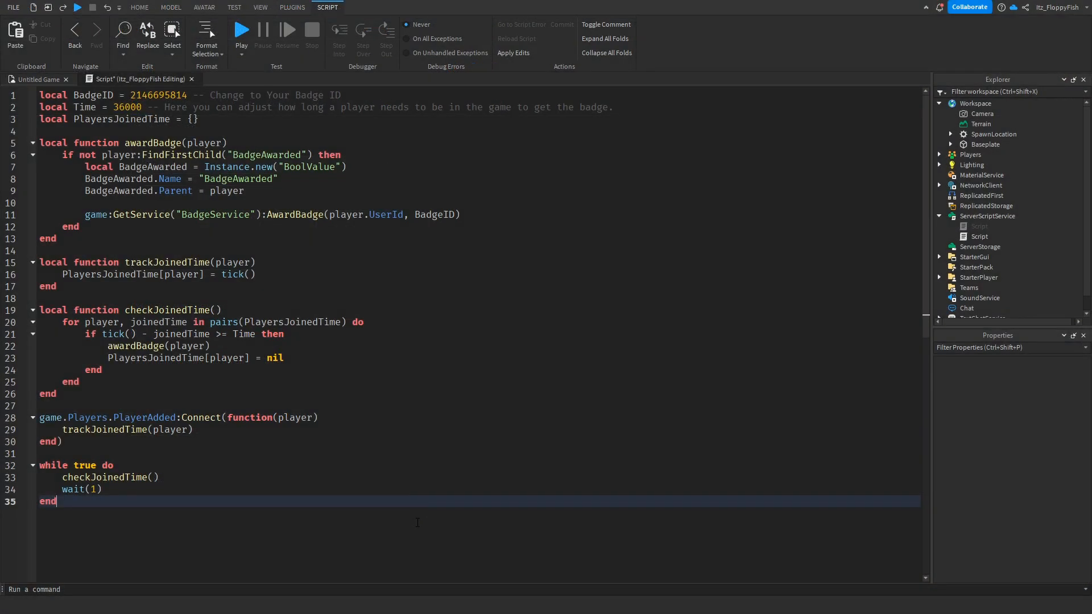
# Set the script's Time value to 10 seconds and close the Script tab.
pyautogui.doubleClick(127, 107)
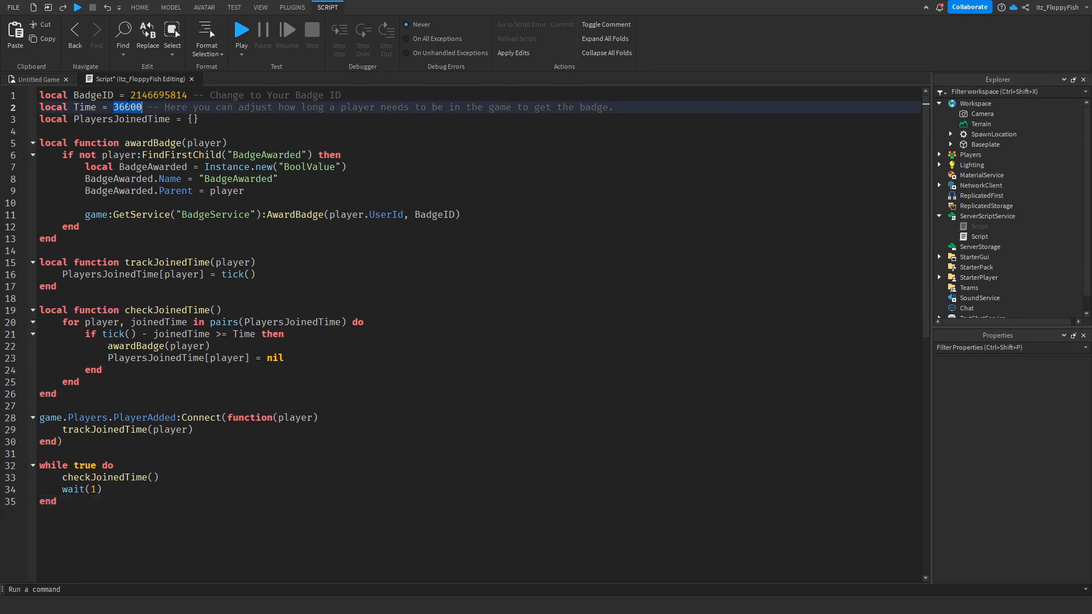
pyautogui.write('10')
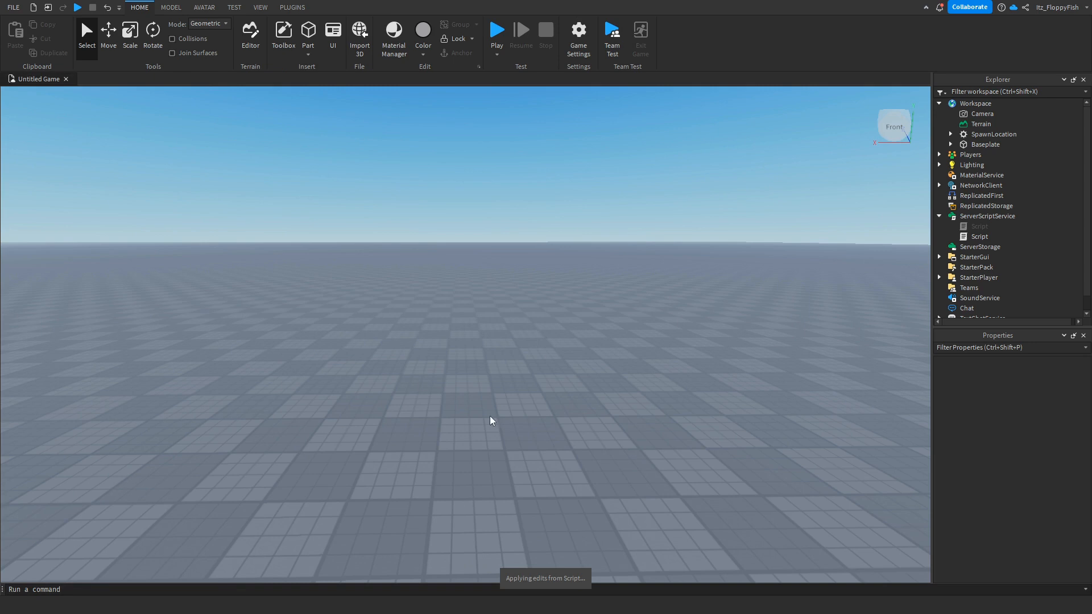
pyautogui.moveTo(548, 485)
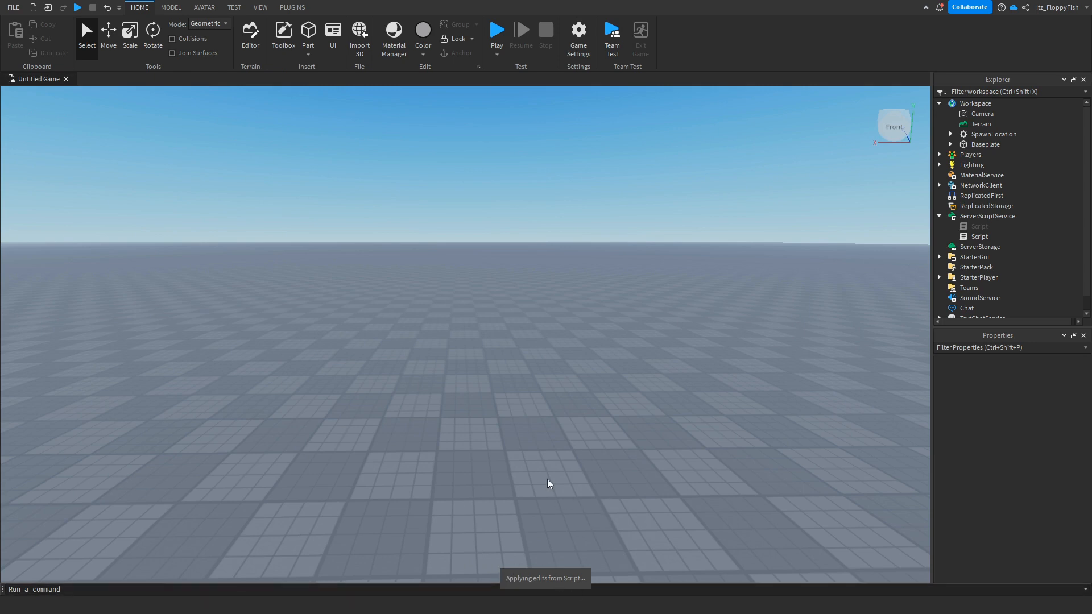
pyautogui.click(11, 6)
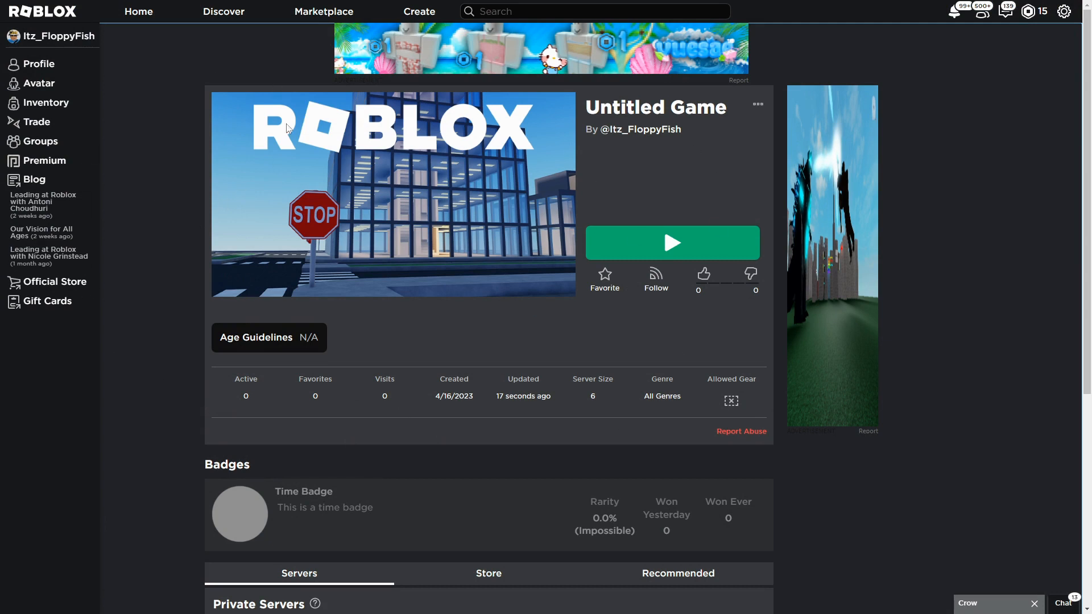
pyautogui.moveTo(420, 560)
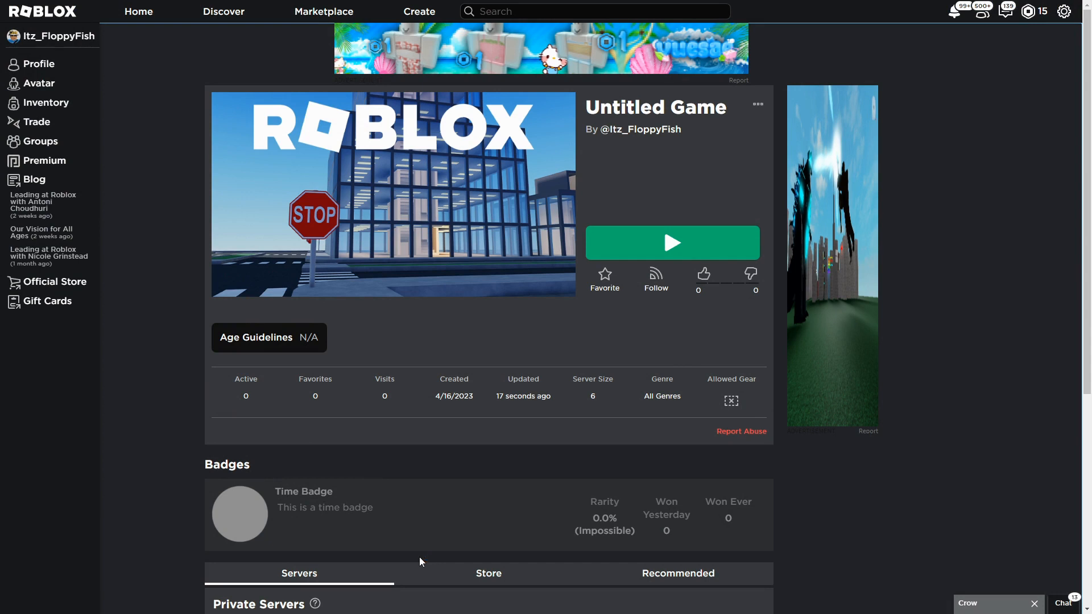
pyautogui.moveTo(259, 471)
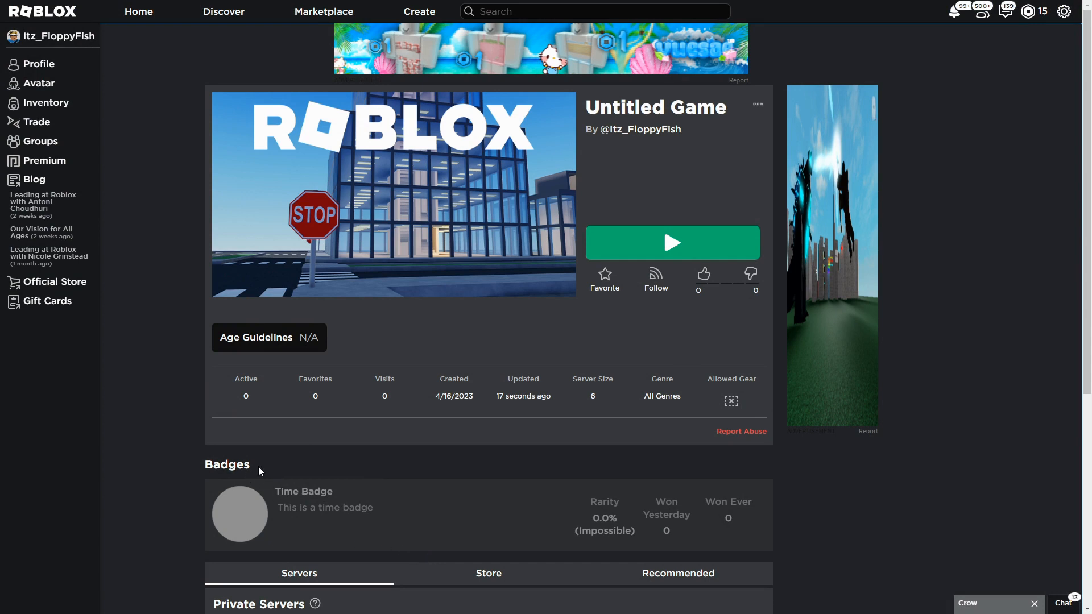
pyautogui.moveTo(293, 512)
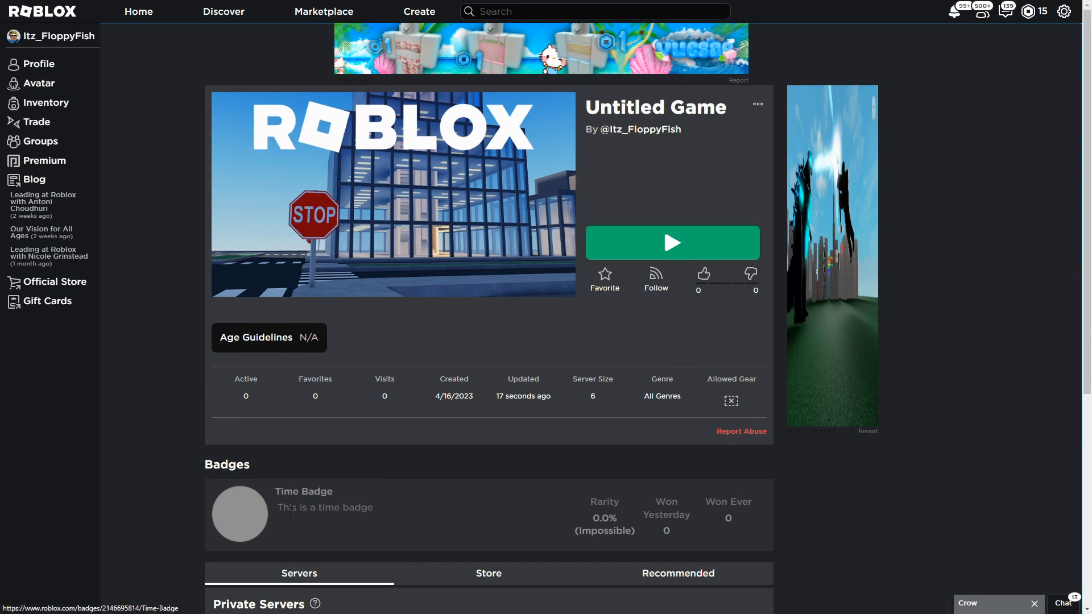
# Check Time Badge in the game page's Badges section and launch the game with Play.
pyautogui.scroll(-3)
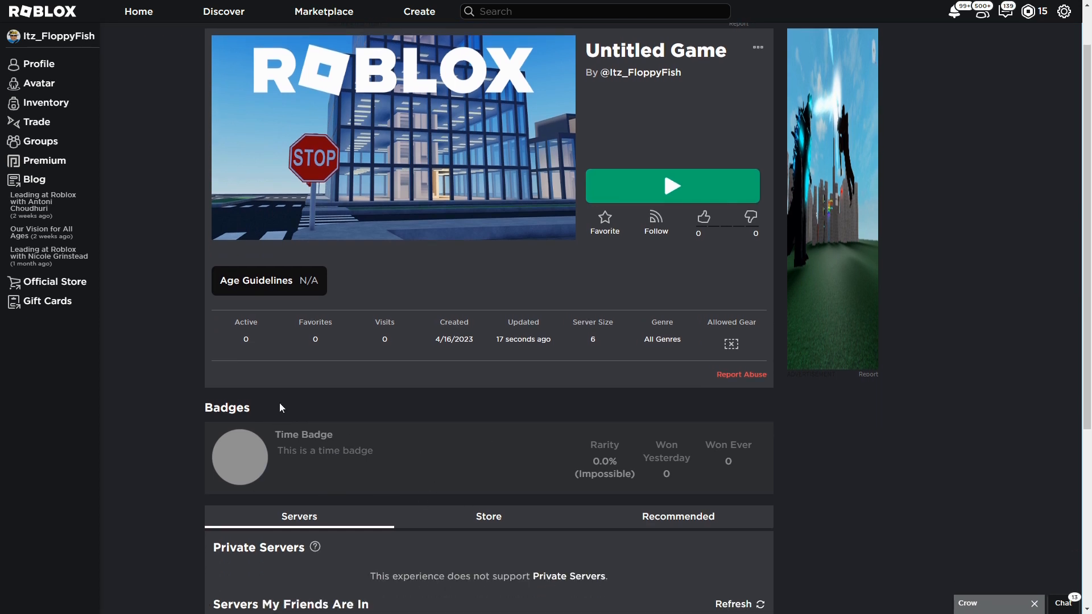
pyautogui.moveTo(302, 450)
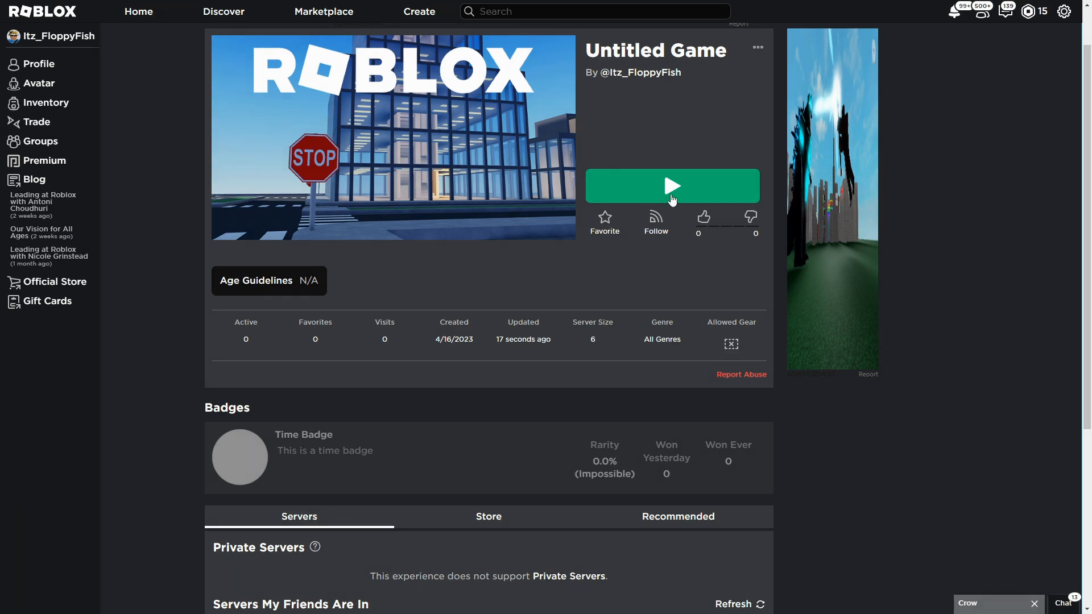
pyautogui.click(671, 186)
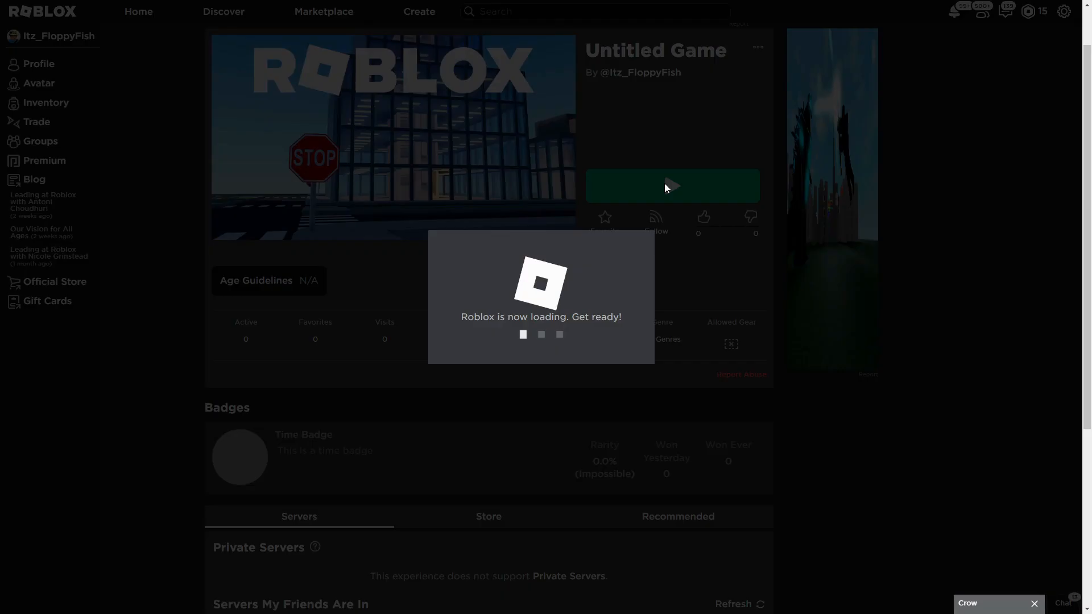
pyautogui.click(672, 186)
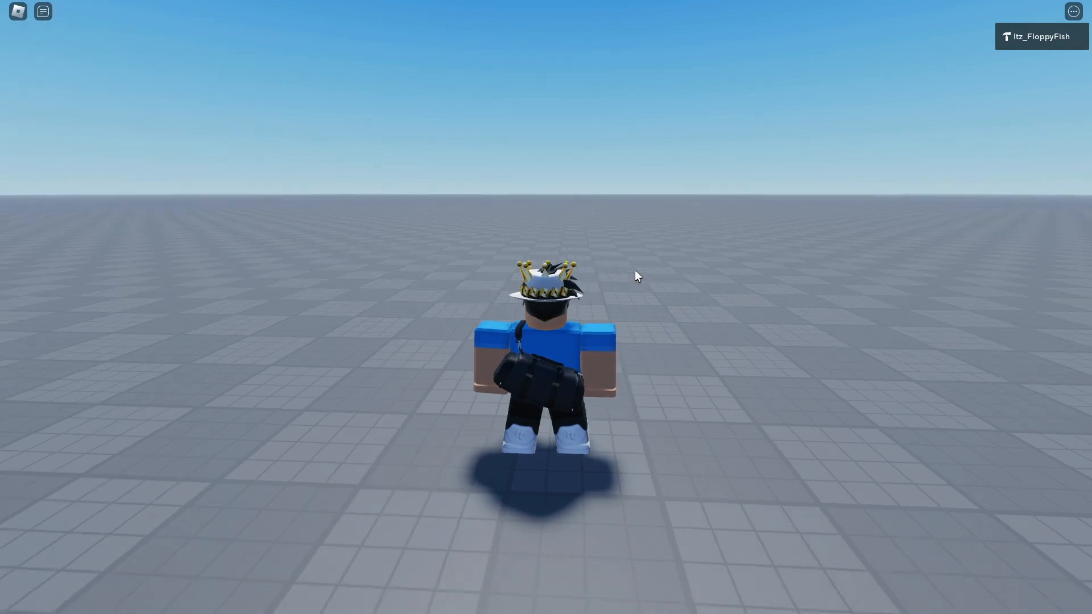